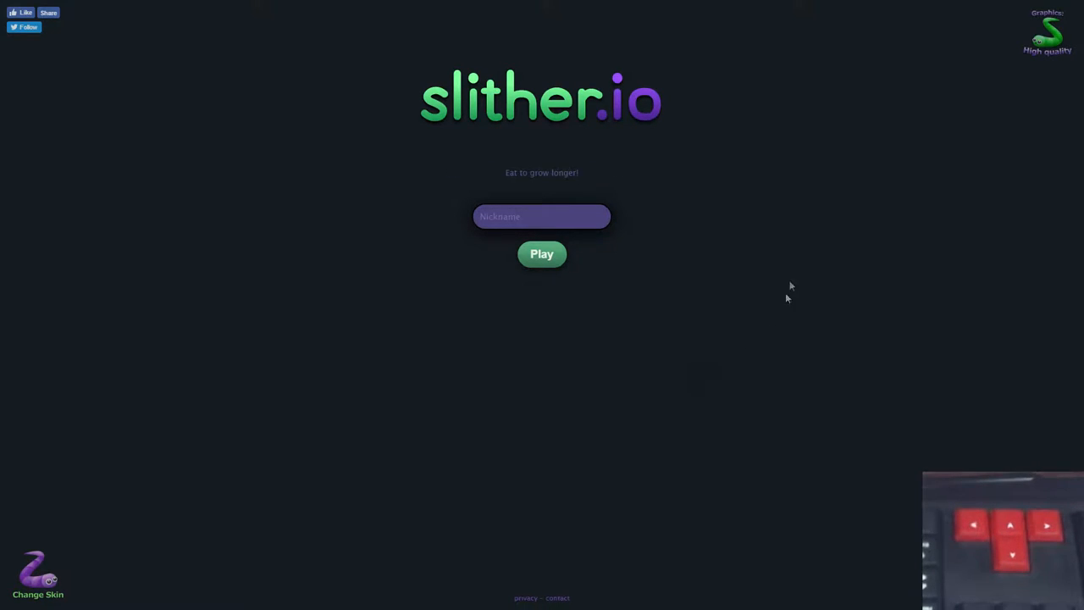
- Enter the nickname 'hi' in the Nickname box on the start screen
{"action": "left_click", "coordinate": [541, 216]}
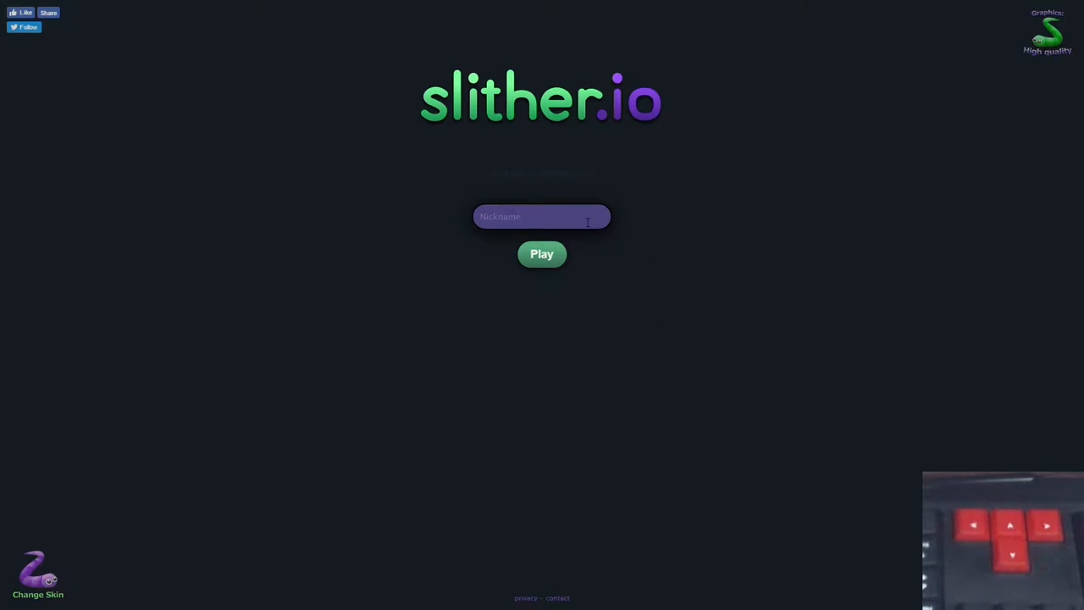
{"action": "type", "text": "hi"}
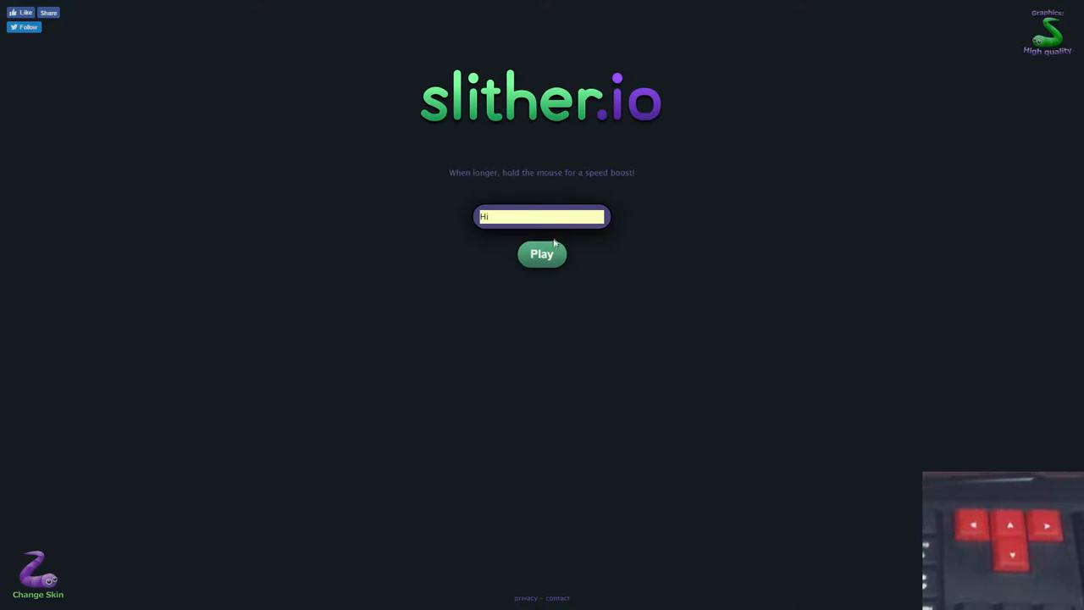
- Play a round as 'hi' with arrow-key steering, ending at length 53
{"action": "left_click", "coordinate": [541, 254]}
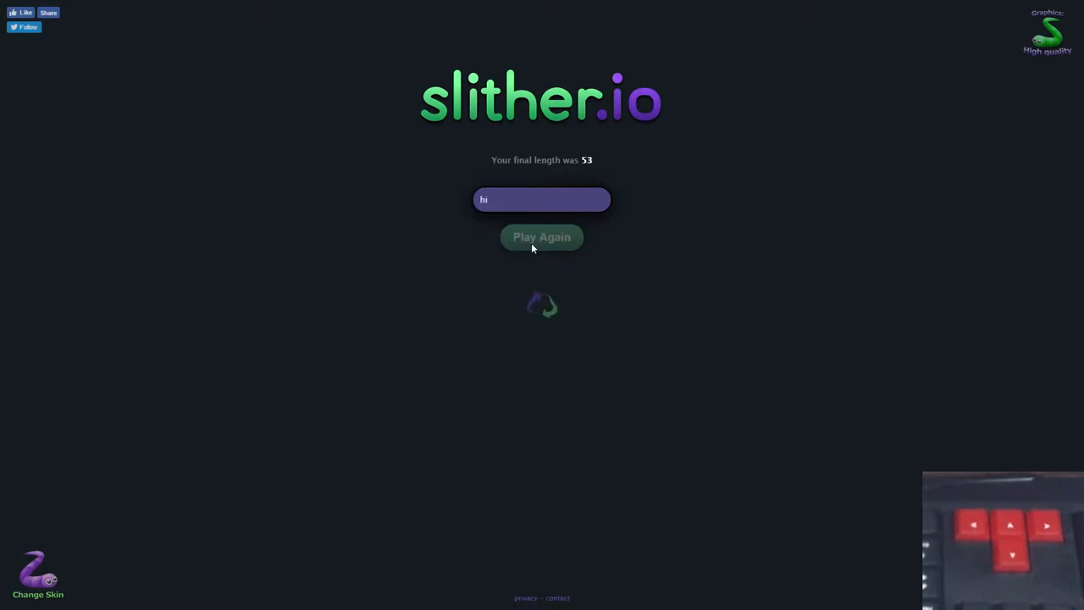
- Play another round with the arrow keys until it ends and the start screen returns
{"action": "left_click", "coordinate": [541, 236]}
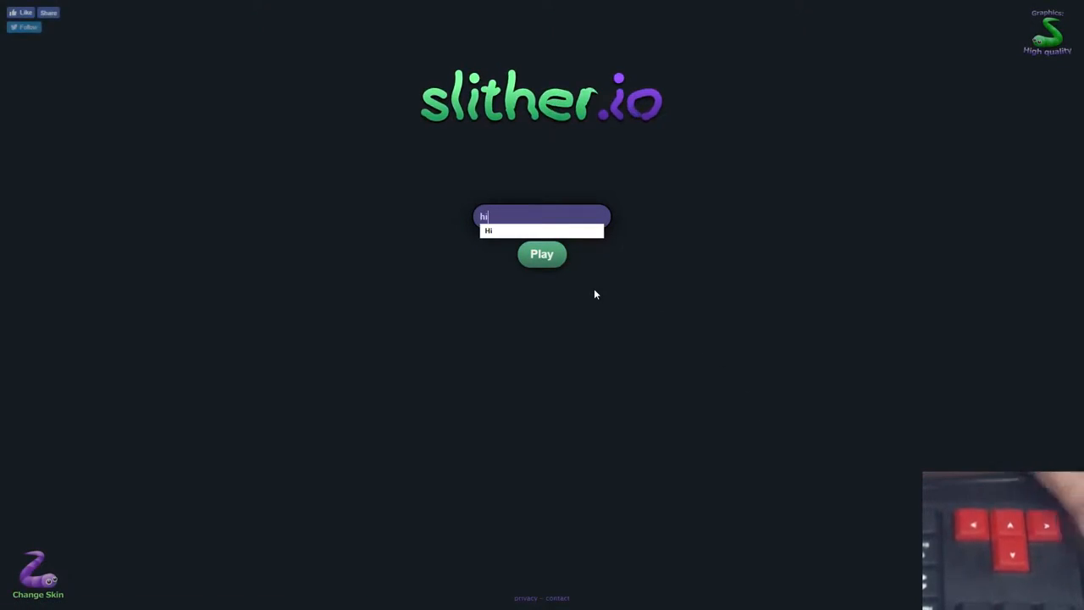
- Play a new round with arrow-key steering until the snake dies at length 14
{"action": "left_click", "coordinate": [542, 254]}
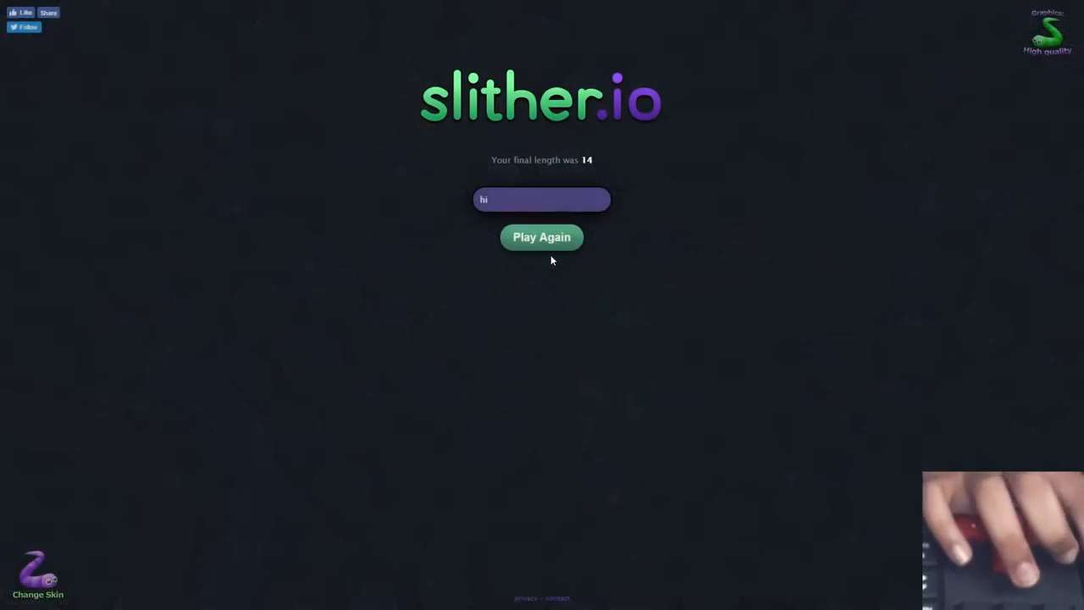
- Play two more rounds with the arrow keys, ending at lengths 17 and 103
{"action": "left_click", "coordinate": [541, 236]}
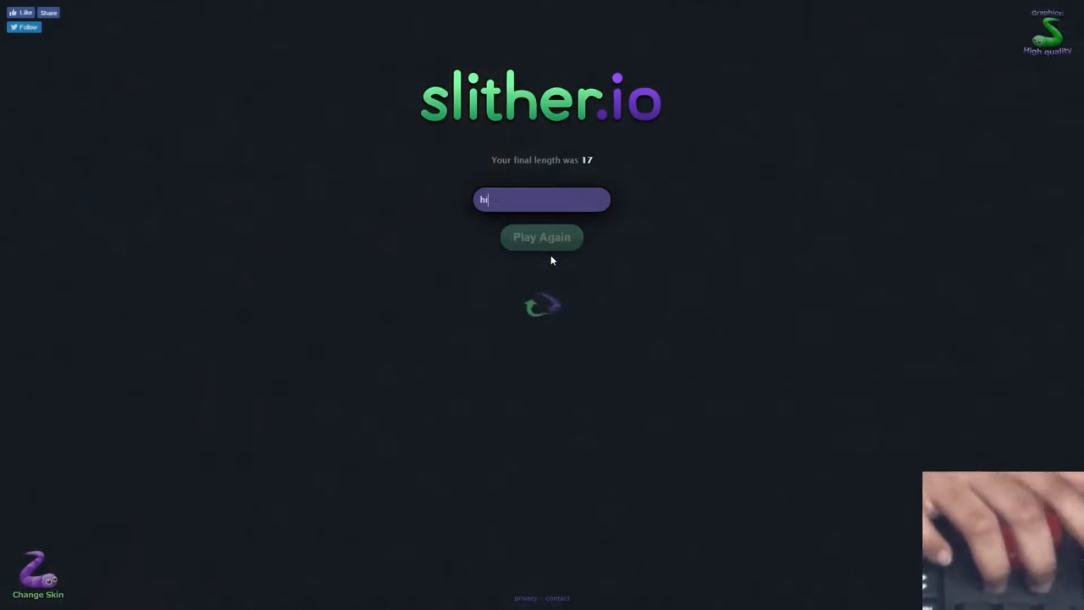
{"action": "left_click", "coordinate": [542, 236]}
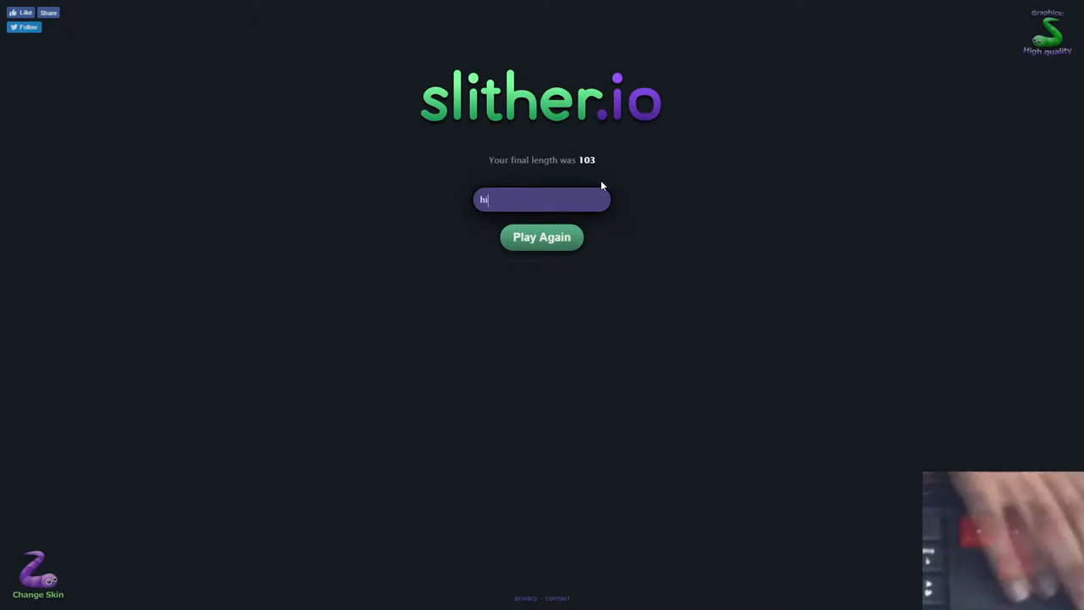
- Play two more arrow-key rounds, finishing at lengths 40 and 15
{"action": "left_click", "coordinate": [541, 236]}
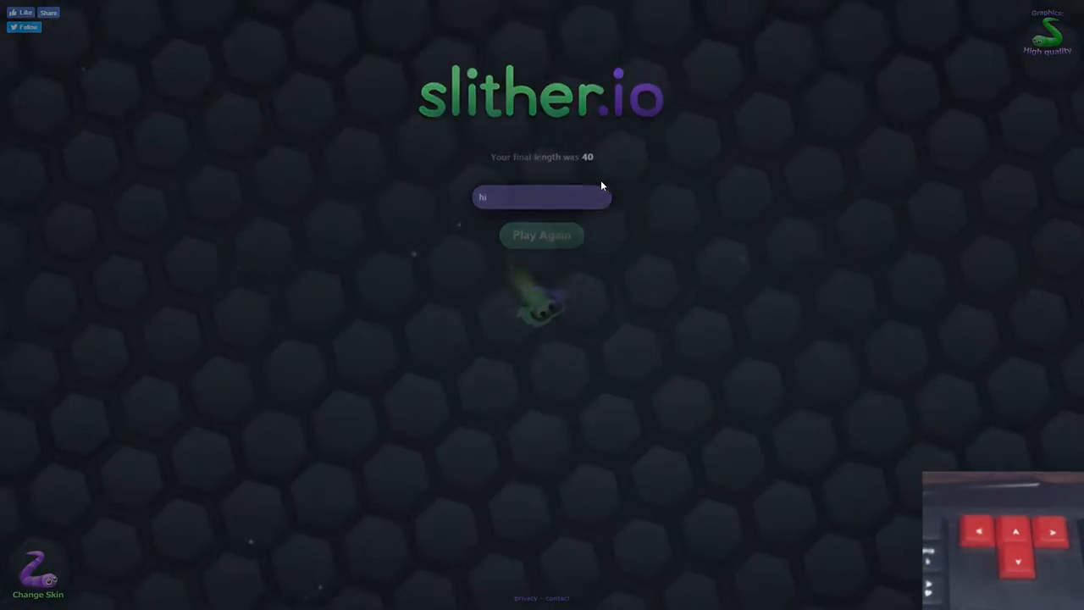
{"action": "left_click", "coordinate": [541, 234]}
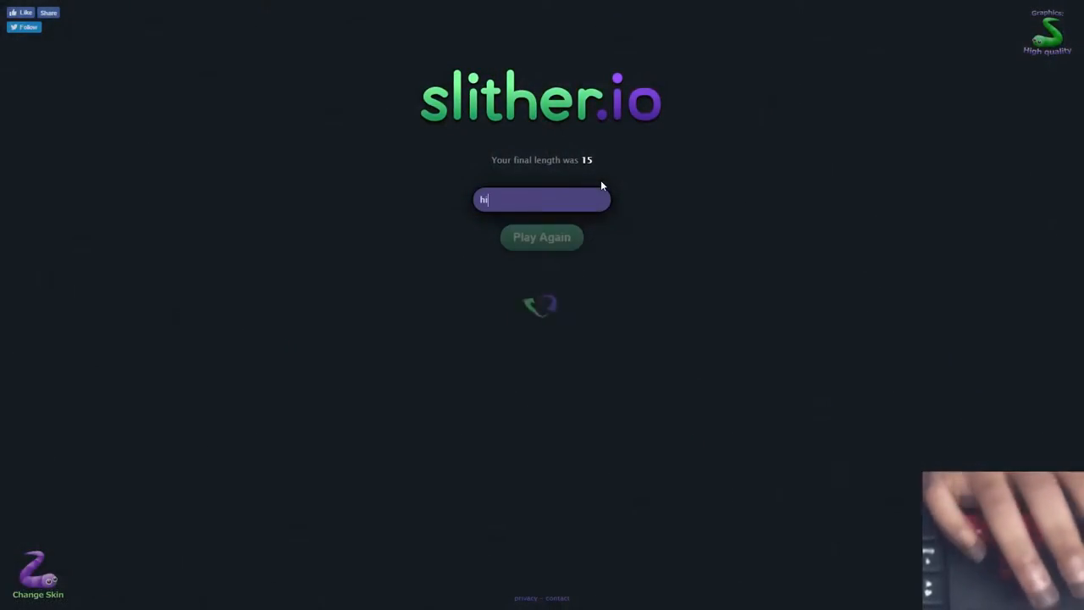
- Play a long arrow-key round that ends at a final length of 737
{"action": "left_click", "coordinate": [542, 237]}
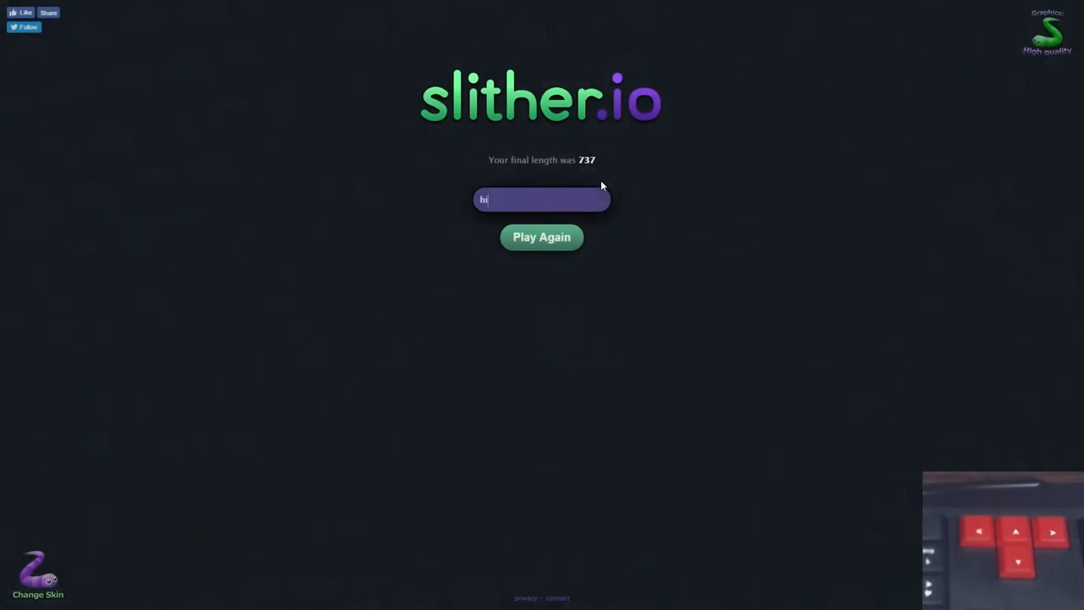
{"action": "mouse_move", "coordinate": [891, 261]}
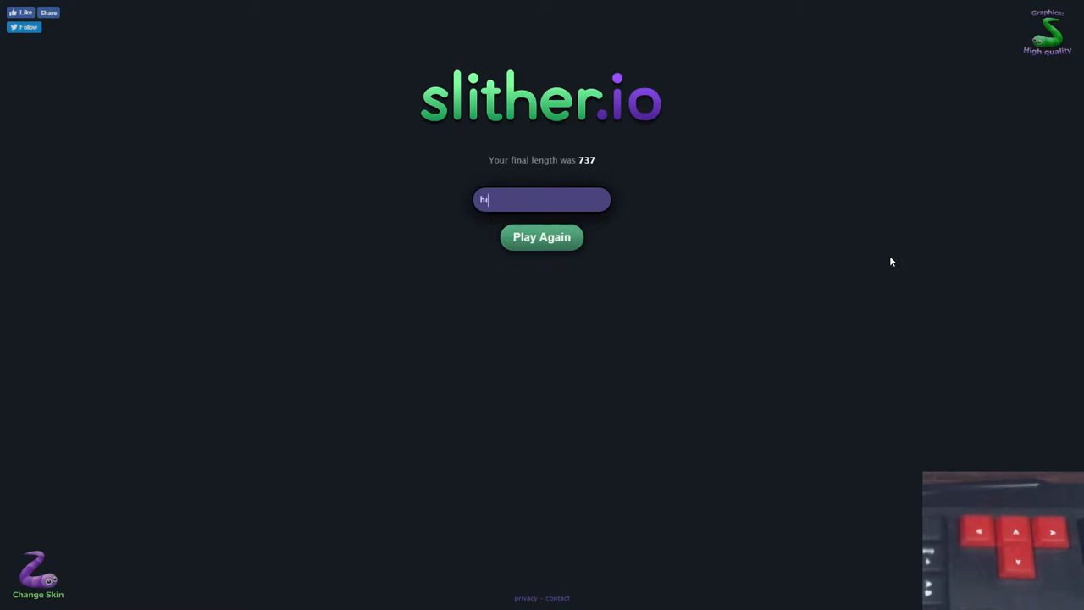
- Play a round ending at length 271, then start a fresh game
{"action": "left_click", "coordinate": [541, 236]}
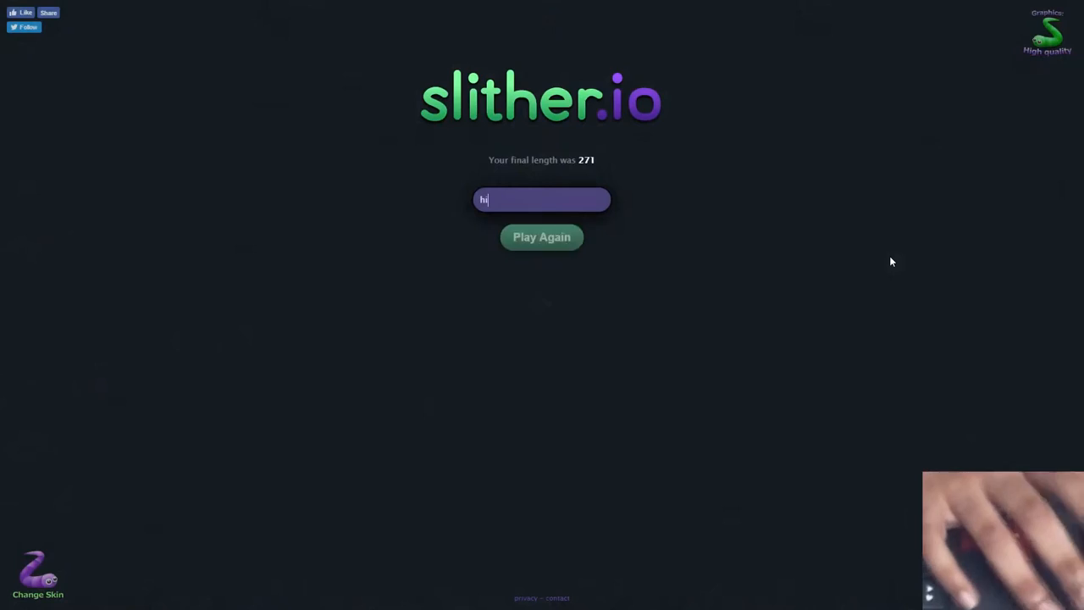
{"action": "left_click", "coordinate": [541, 237]}
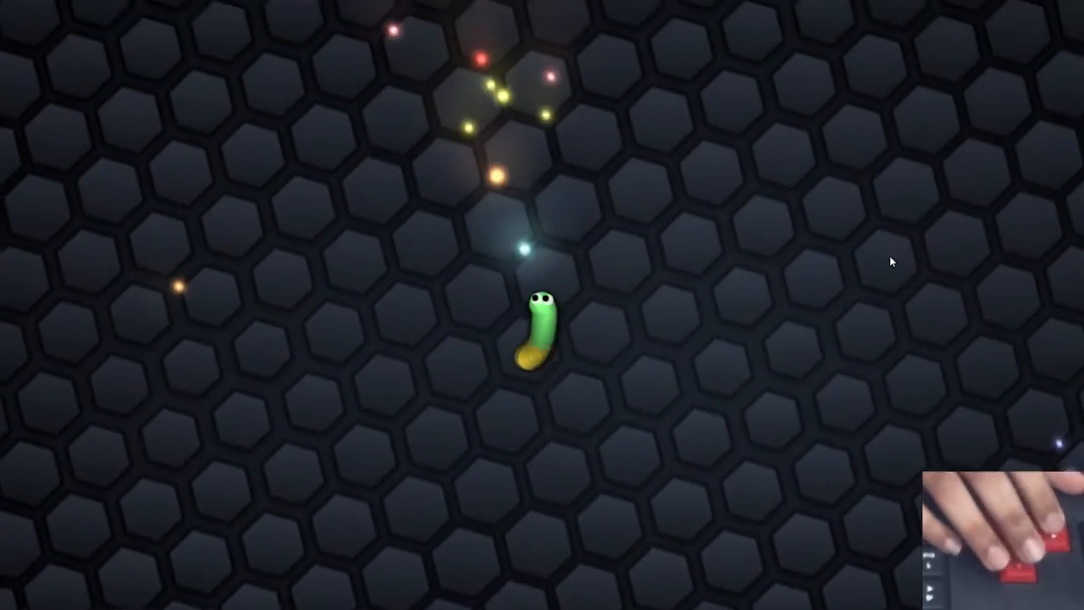